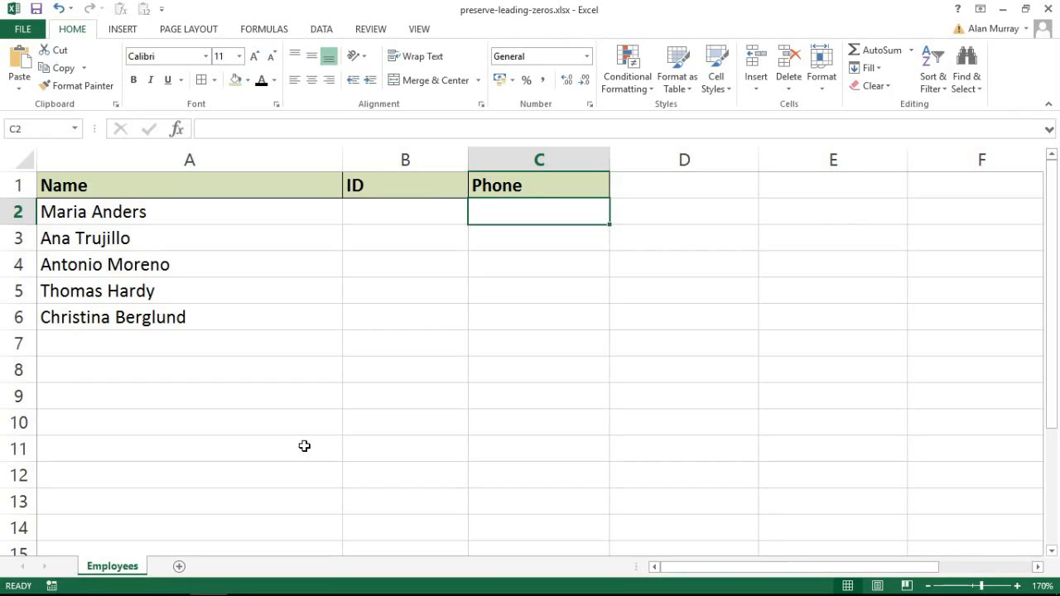
pyautogui.moveTo(404, 206)
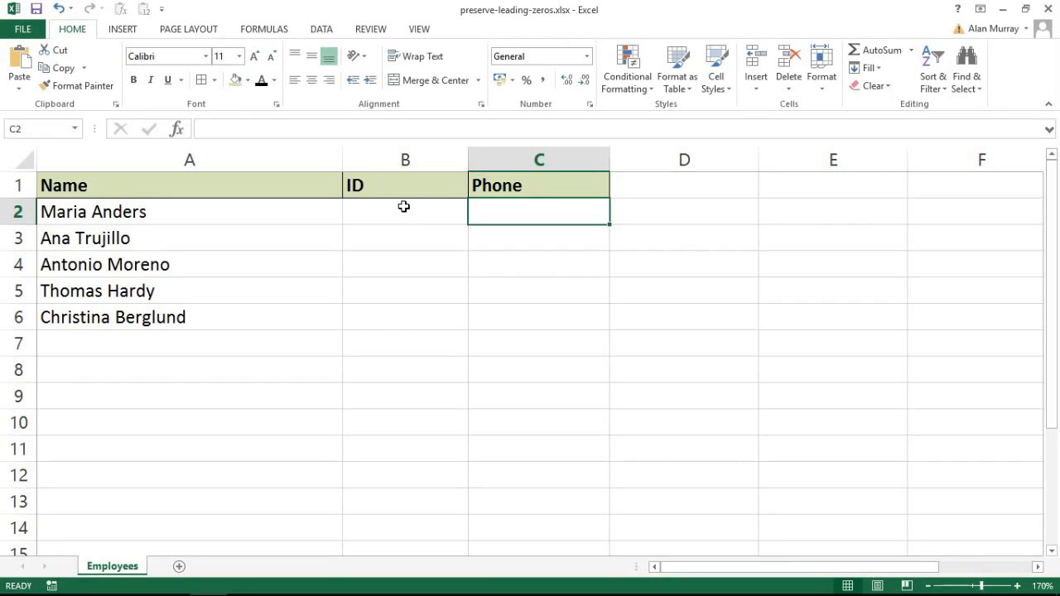
# Select the phone cells C2 to C6, then cell C2 for the first number
pyautogui.moveTo(404, 212); pyautogui.dragTo(404, 318)
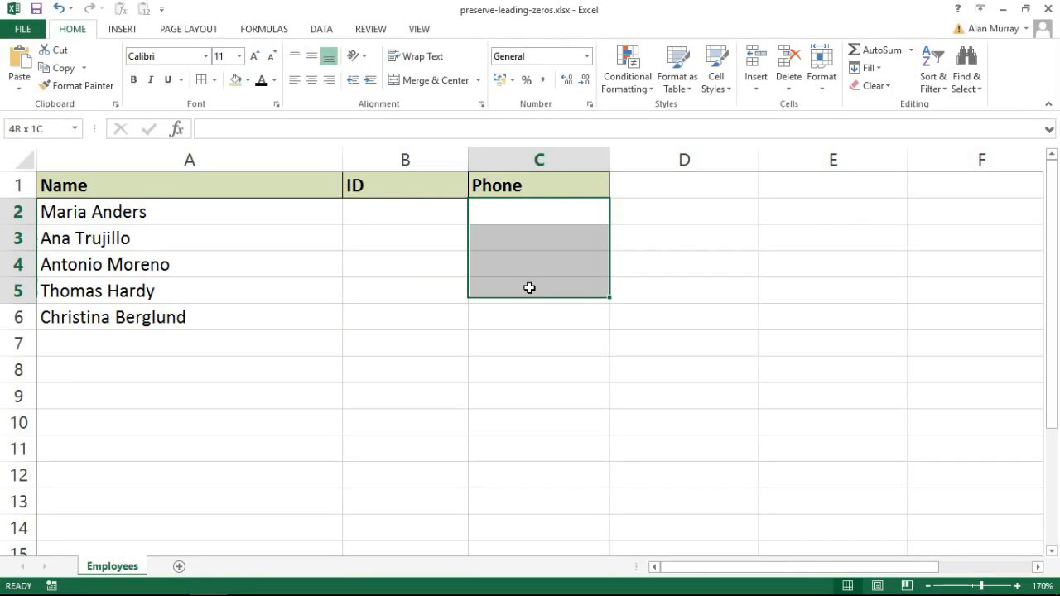
pyautogui.moveTo(530, 289); pyautogui.dragTo(534, 310)
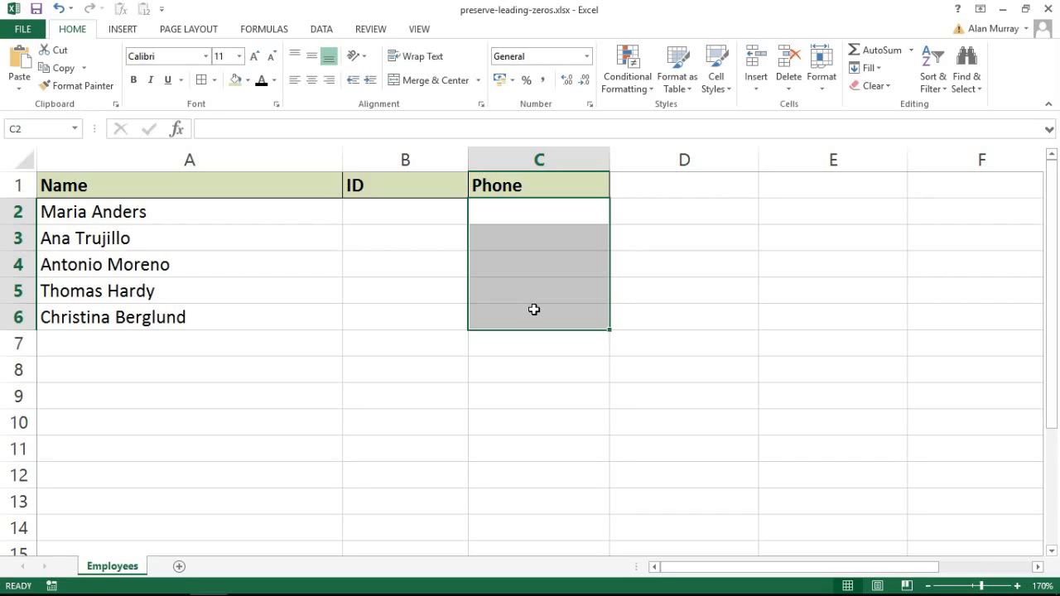
pyautogui.moveTo(530, 222)
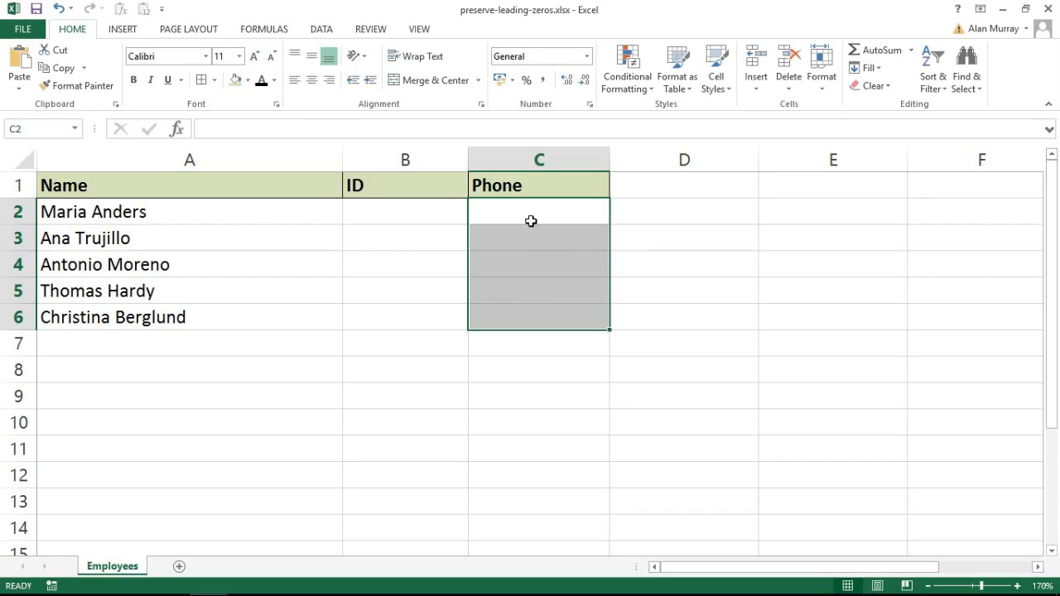
pyautogui.click(540, 212)
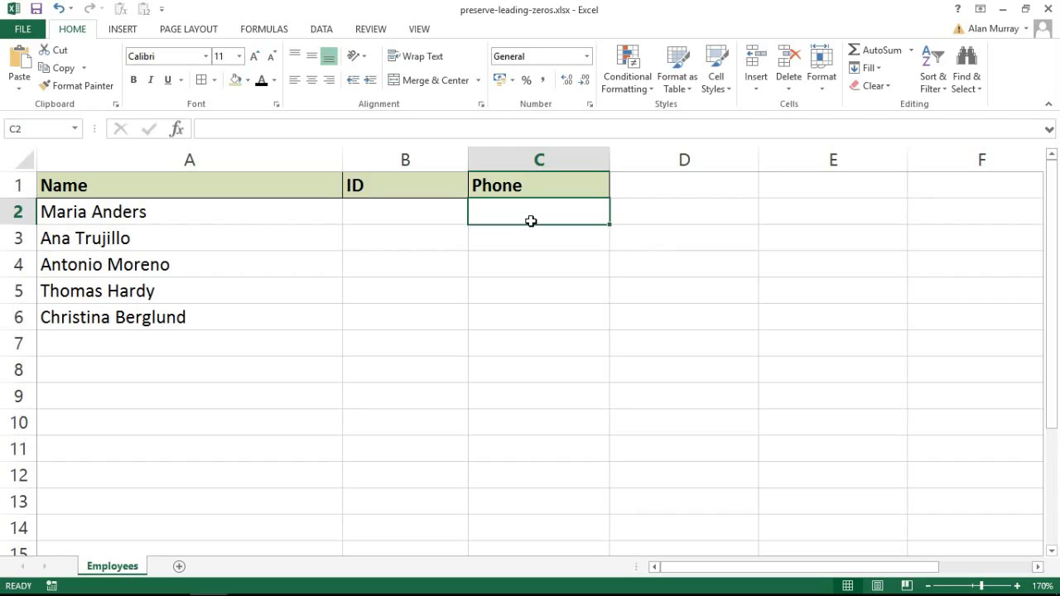
pyautogui.write("'")
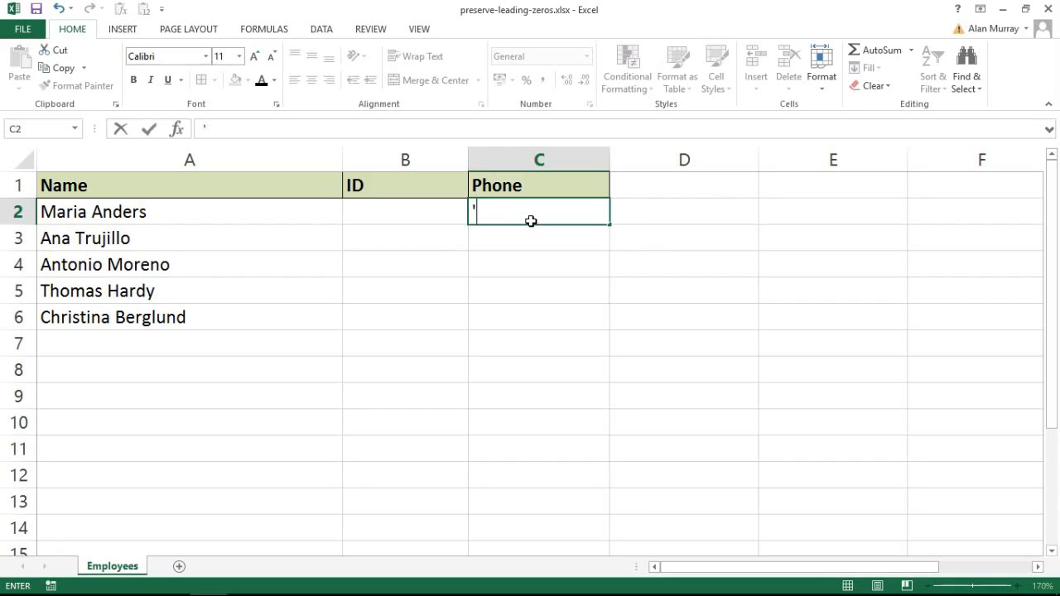
pyautogui.write('0')
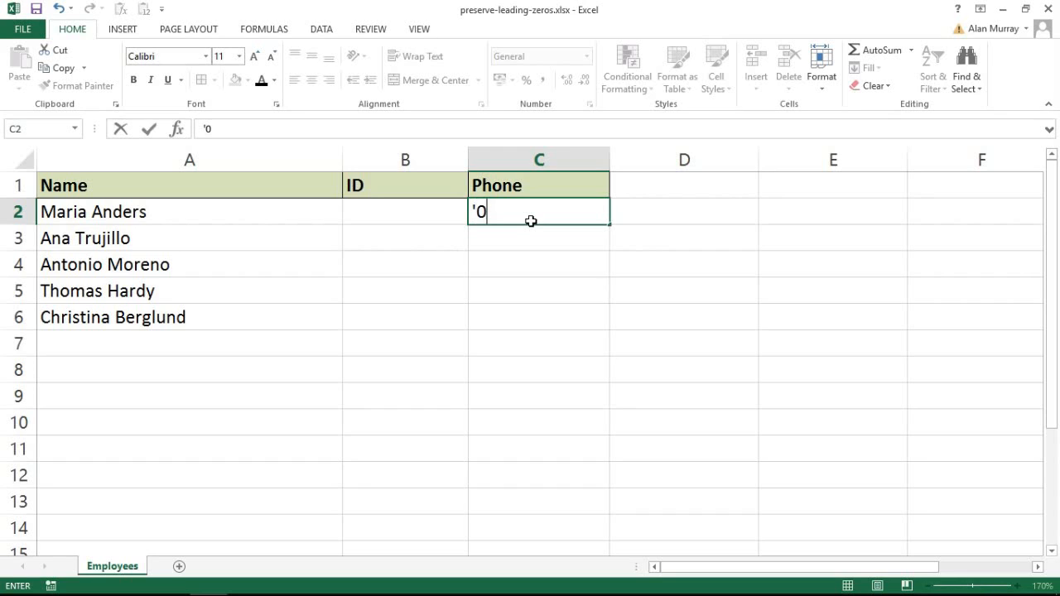
pyautogui.write('7856')
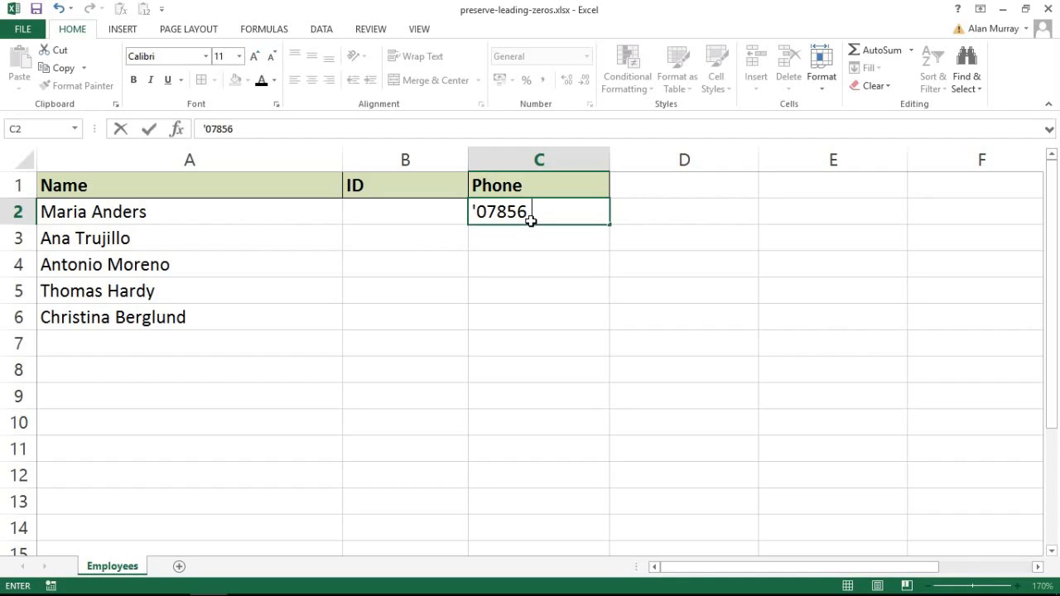
pyautogui.write('230')
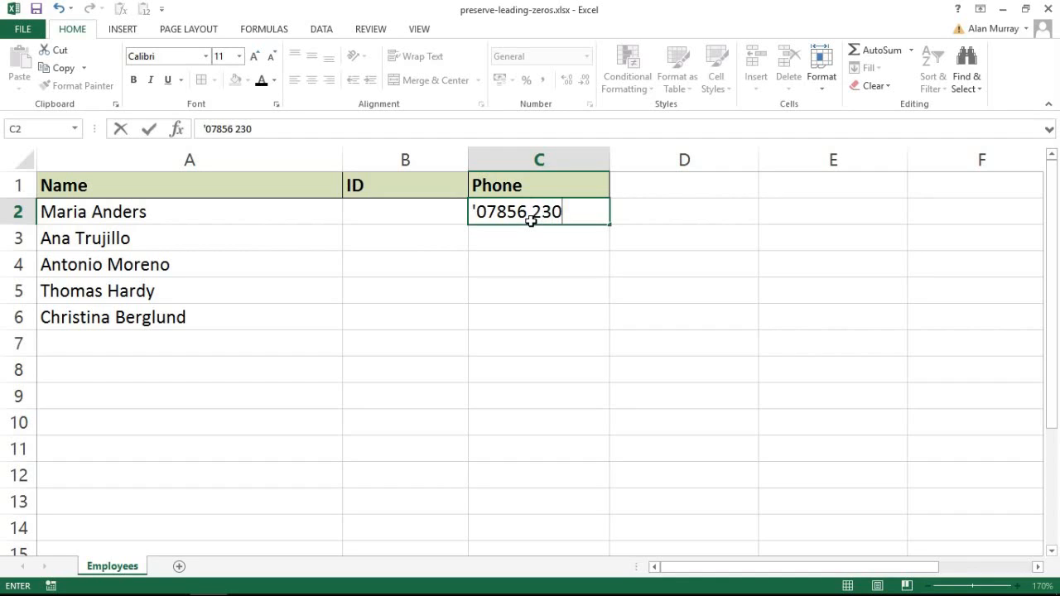
pyautogui.write('540')
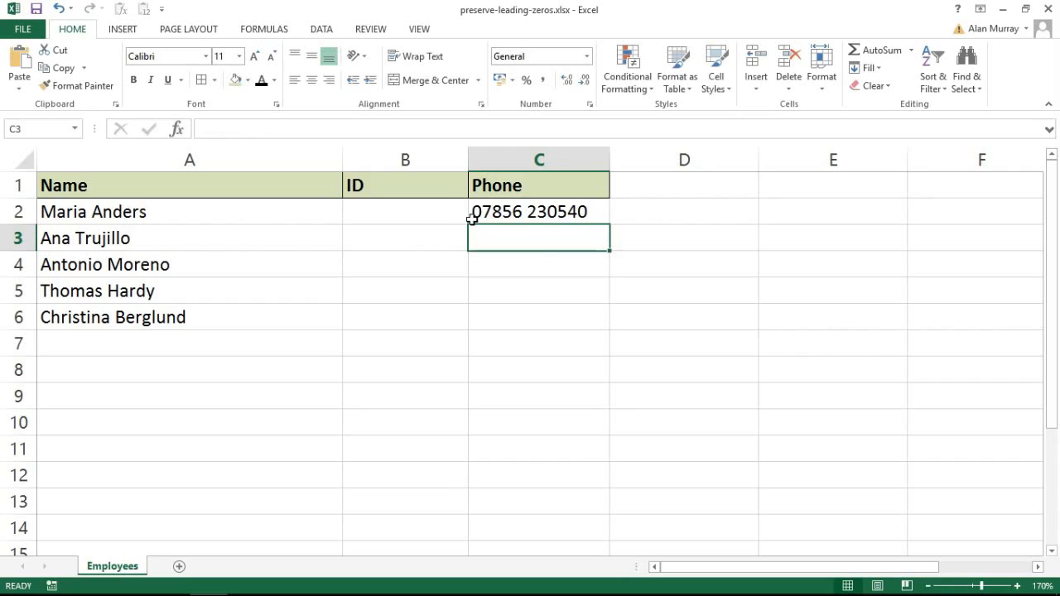
pyautogui.click(540, 212)
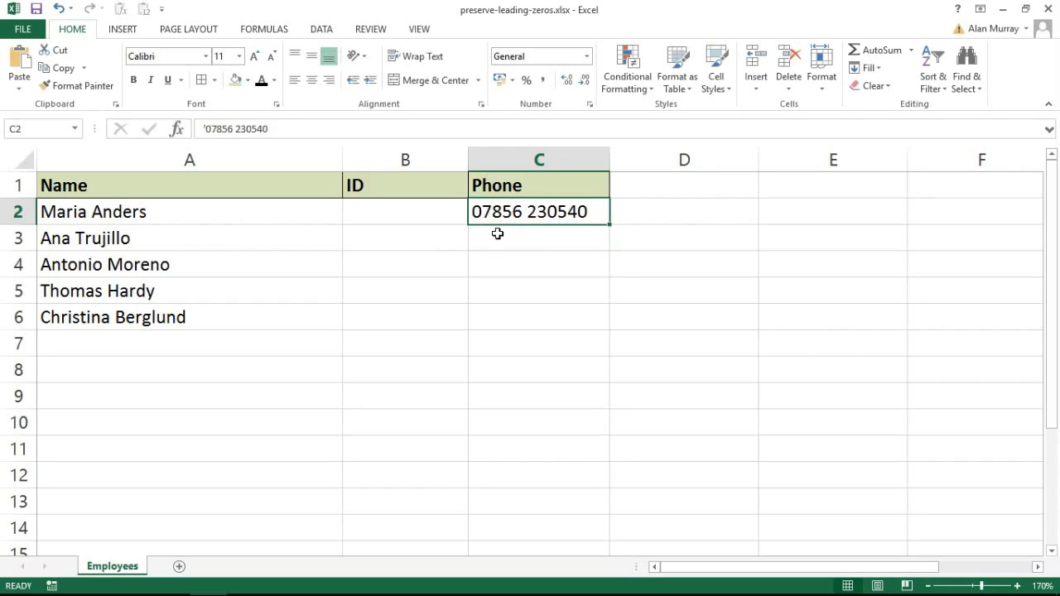
pyautogui.moveTo(550, 212)
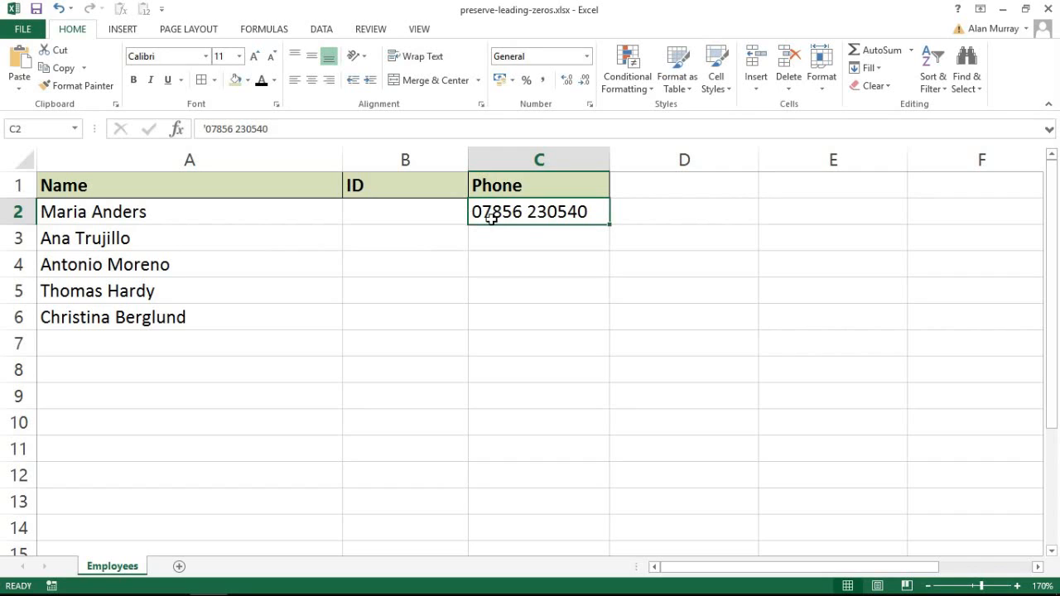
pyautogui.moveTo(488, 230)
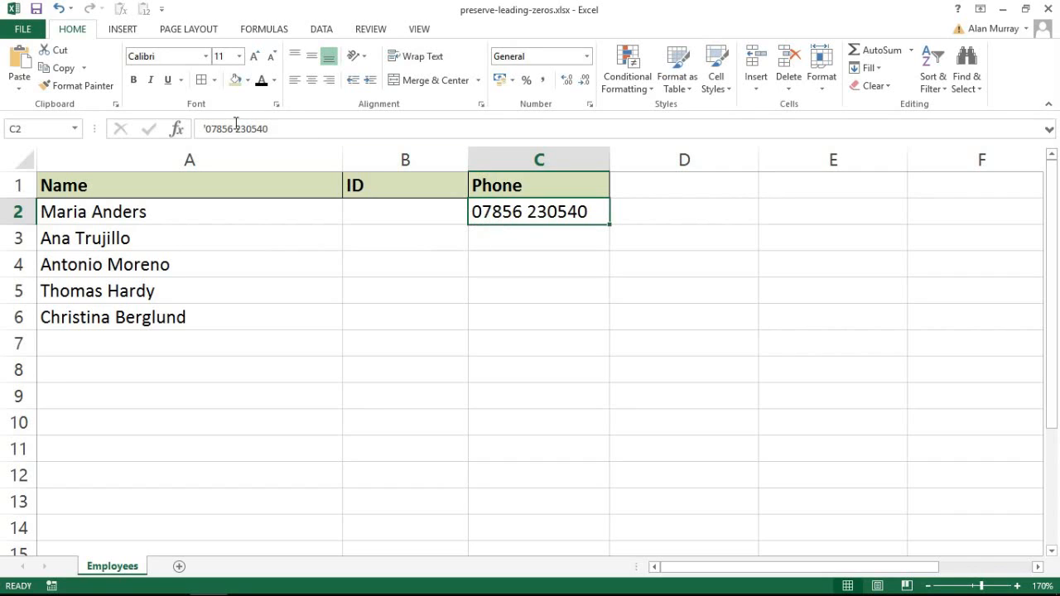
pyautogui.moveTo(235, 129)
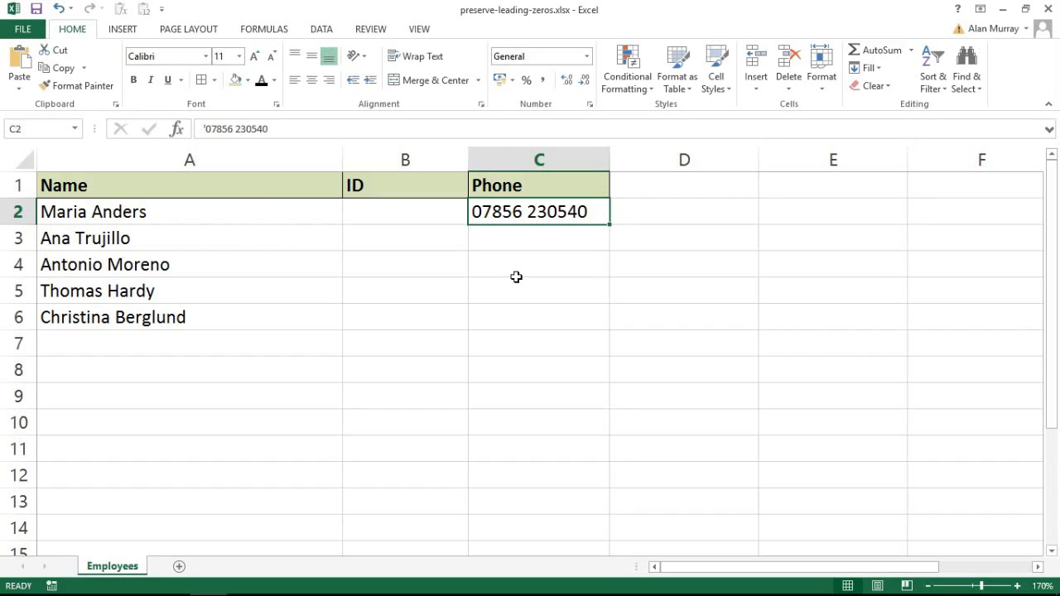
pyautogui.click(404, 212)
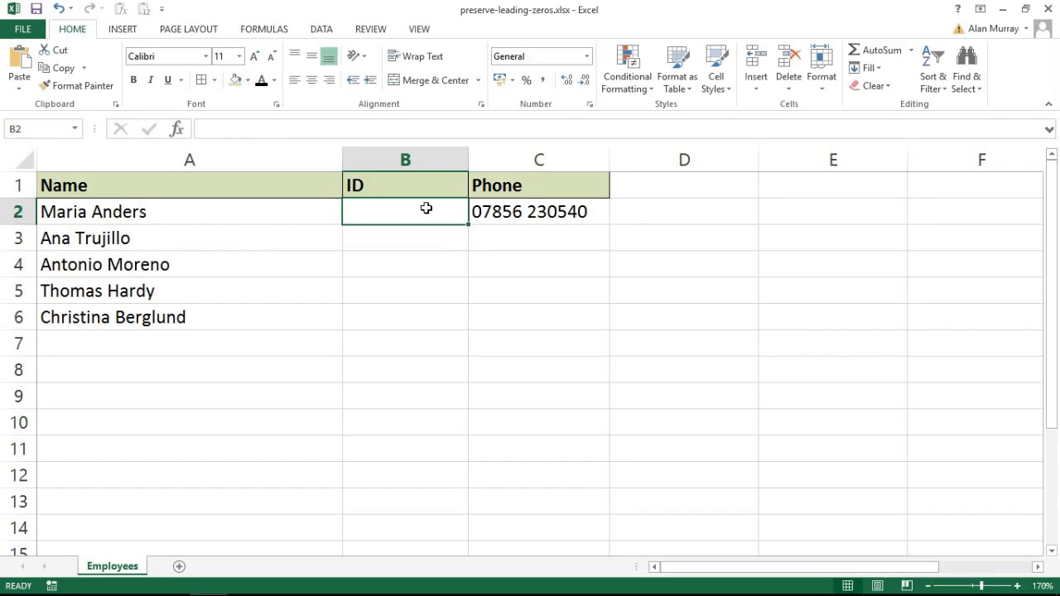
pyautogui.click(539, 212)
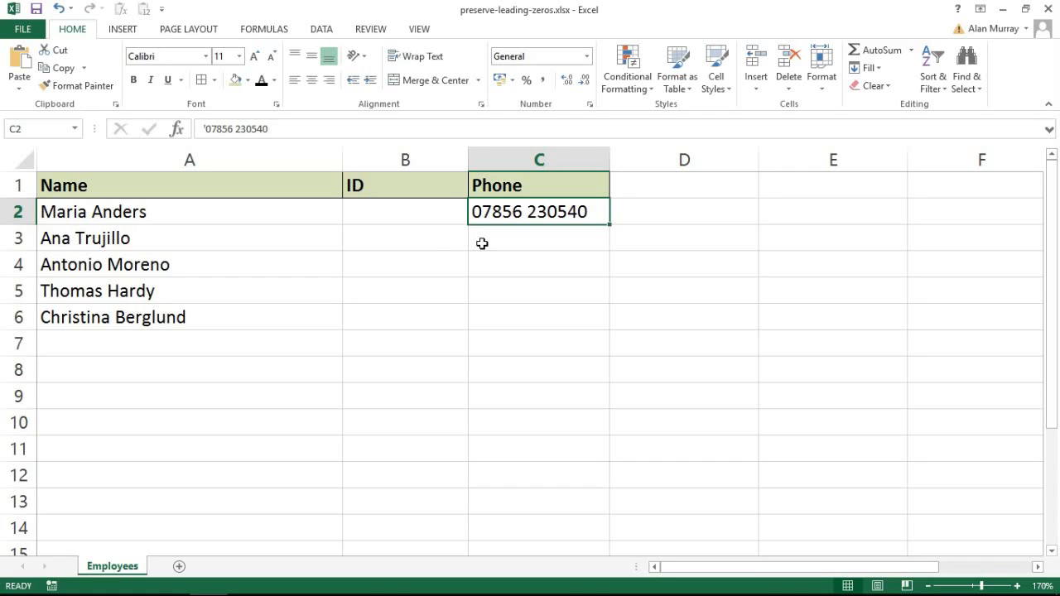
# Select the empty ID cells B2 to B6 as the range to format
pyautogui.moveTo(404, 212); pyautogui.dragTo(404, 239)
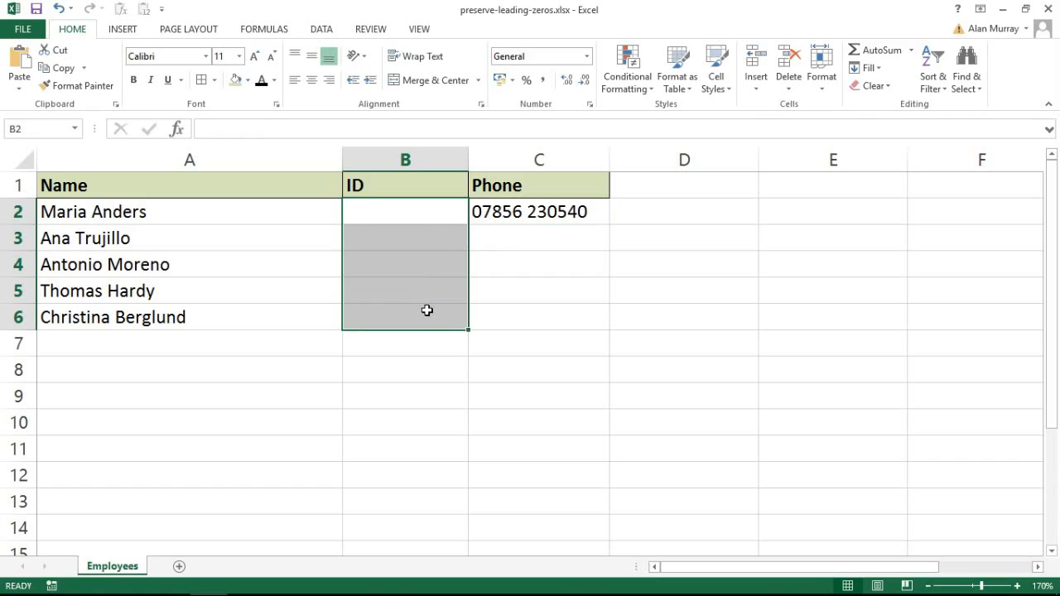
pyautogui.click(405, 212)
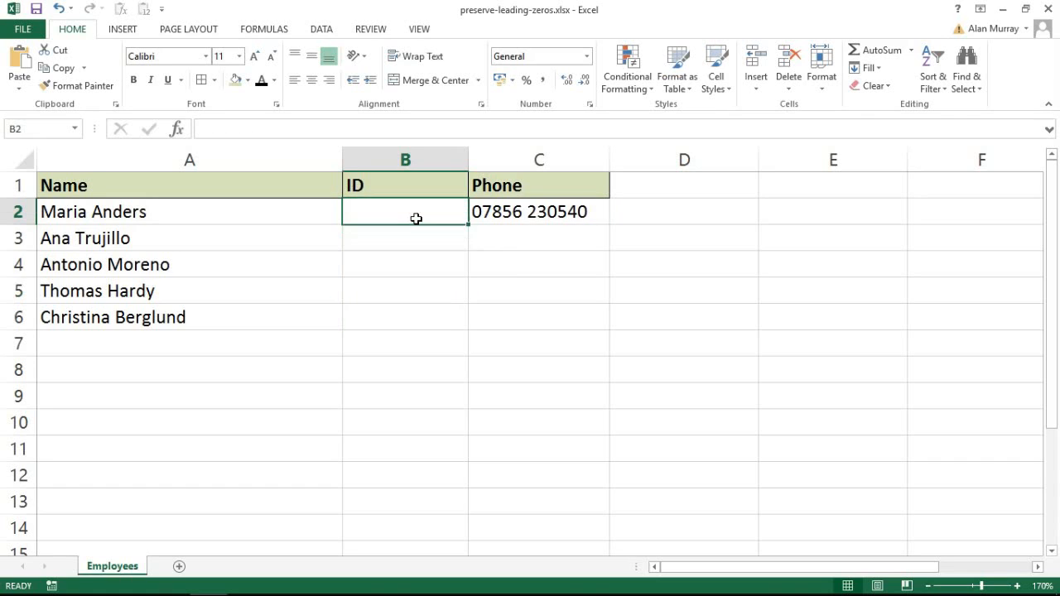
pyautogui.moveTo(405, 212); pyautogui.dragTo(417, 317)
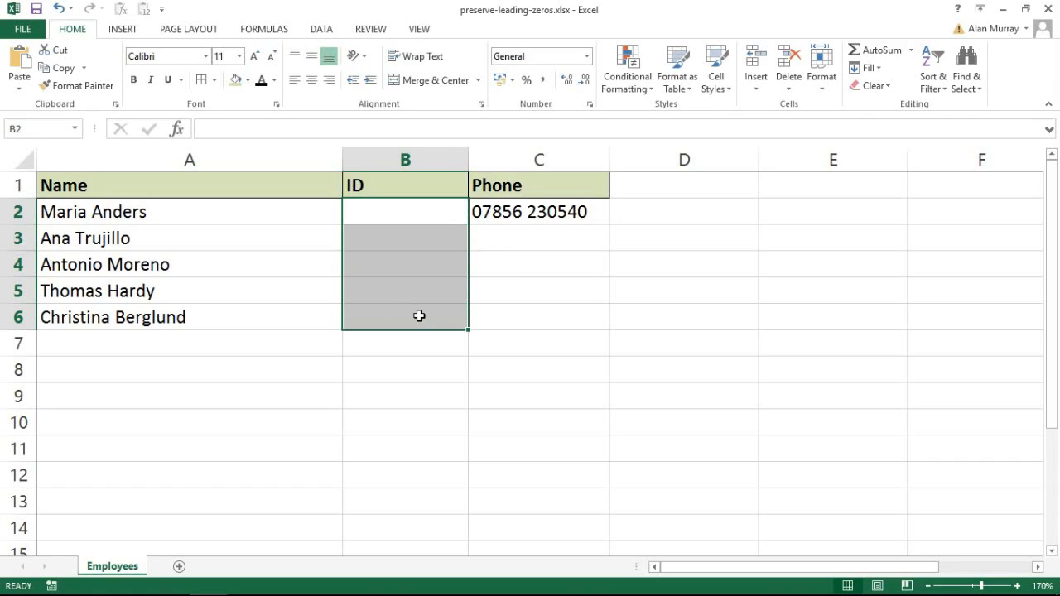
pyautogui.moveTo(428, 332)
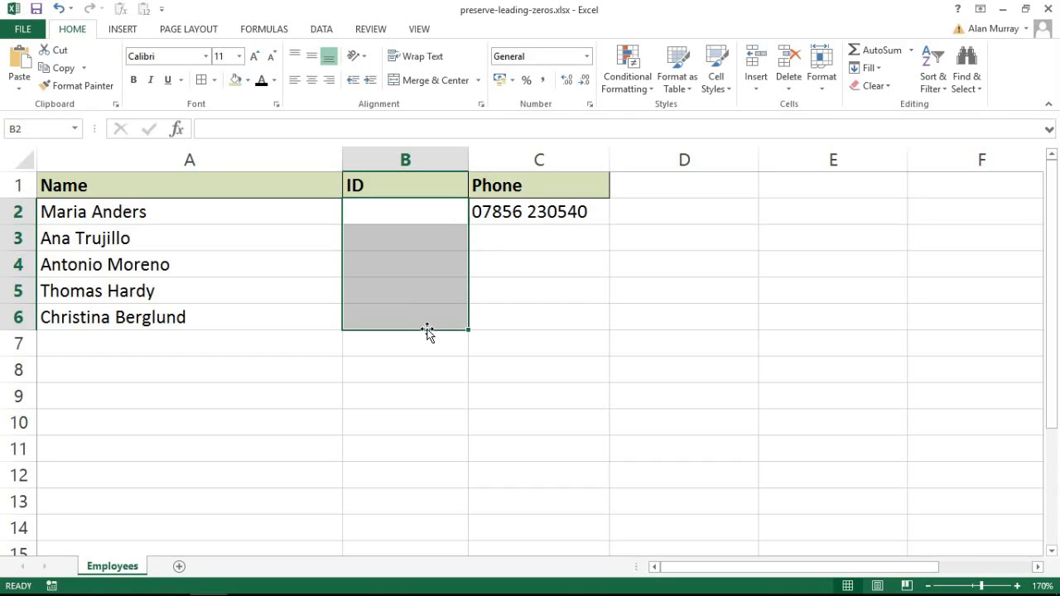
pyautogui.moveTo(593, 119)
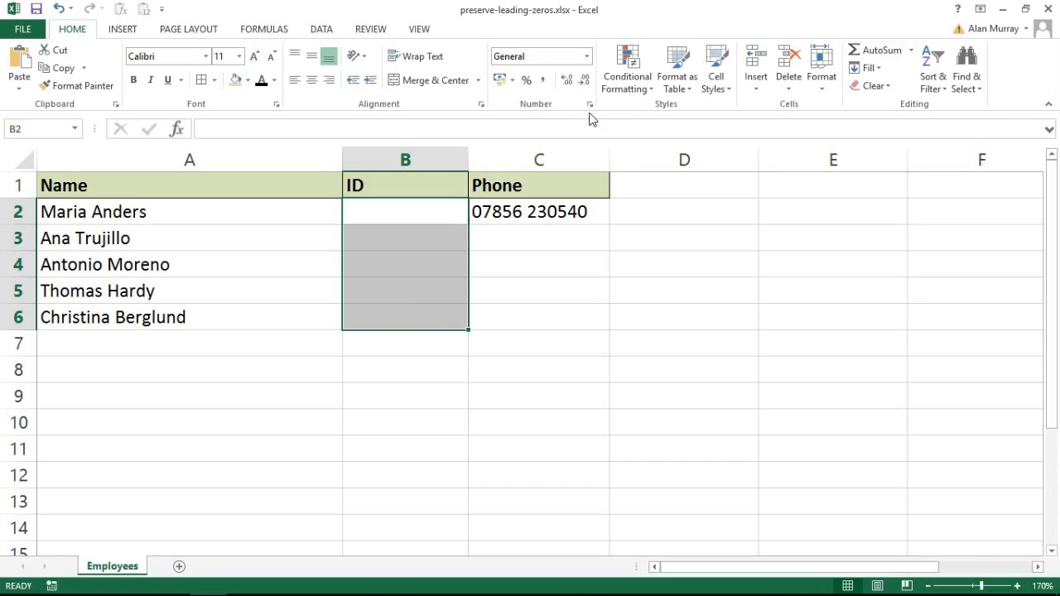
pyautogui.moveTo(589, 104)
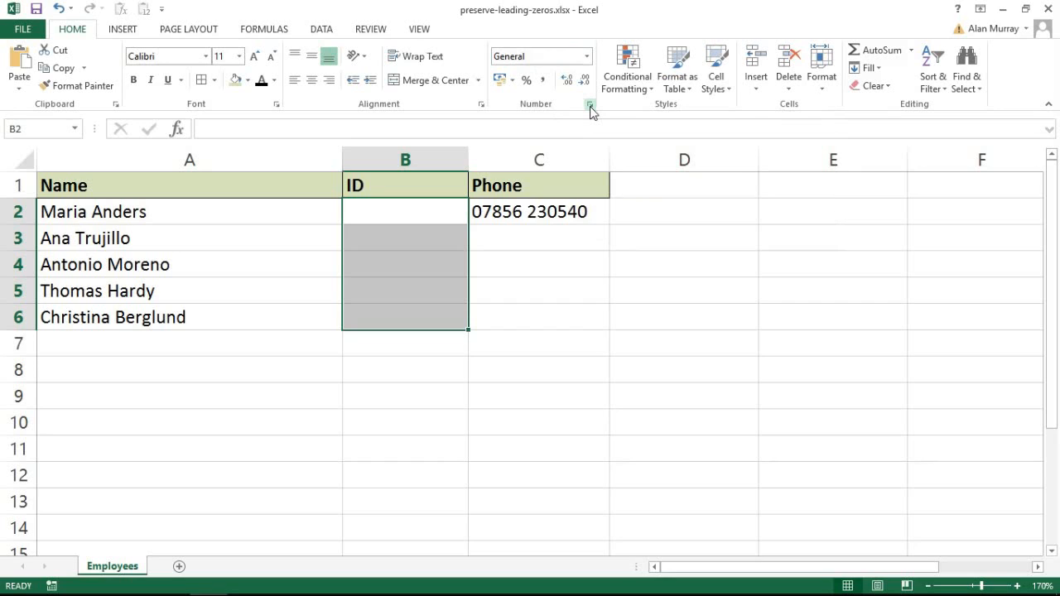
# Define a Custom number format 00000000 in the Format Cells dialog for the IDs
pyautogui.click(590, 102)
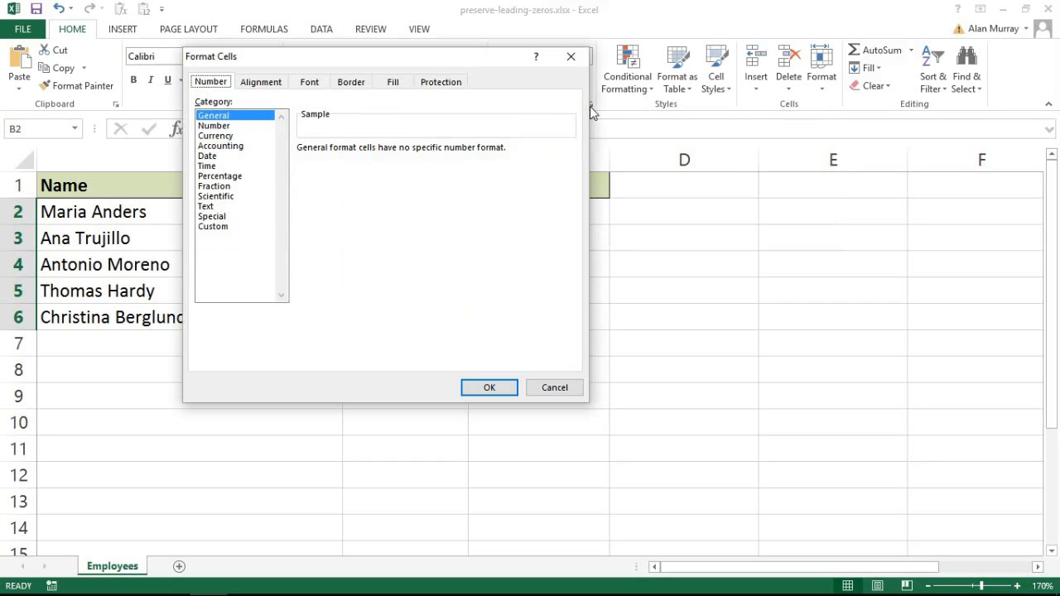
pyautogui.moveTo(219, 91)
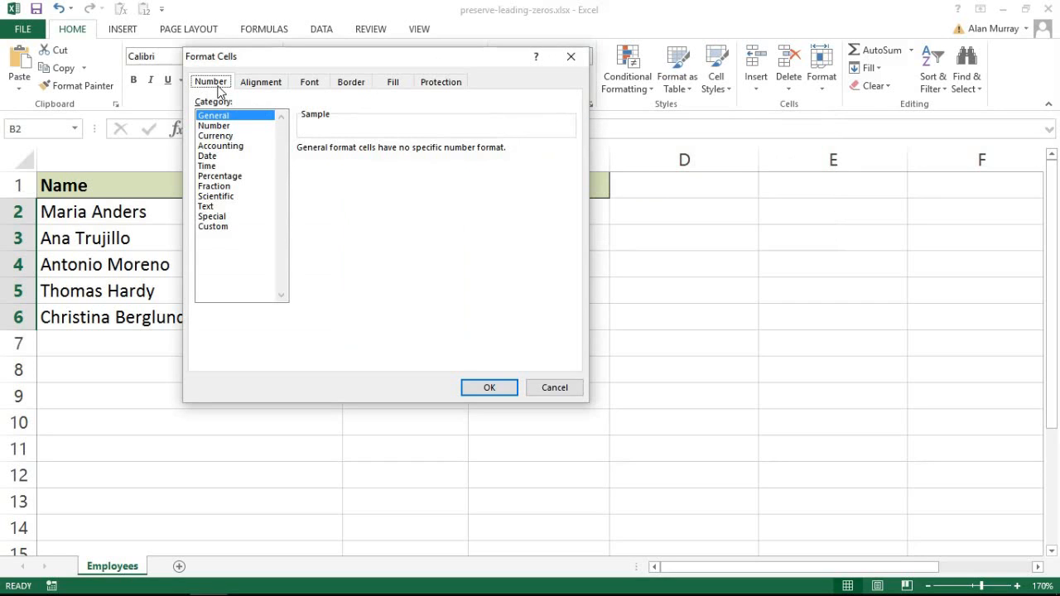
pyautogui.click(212, 226)
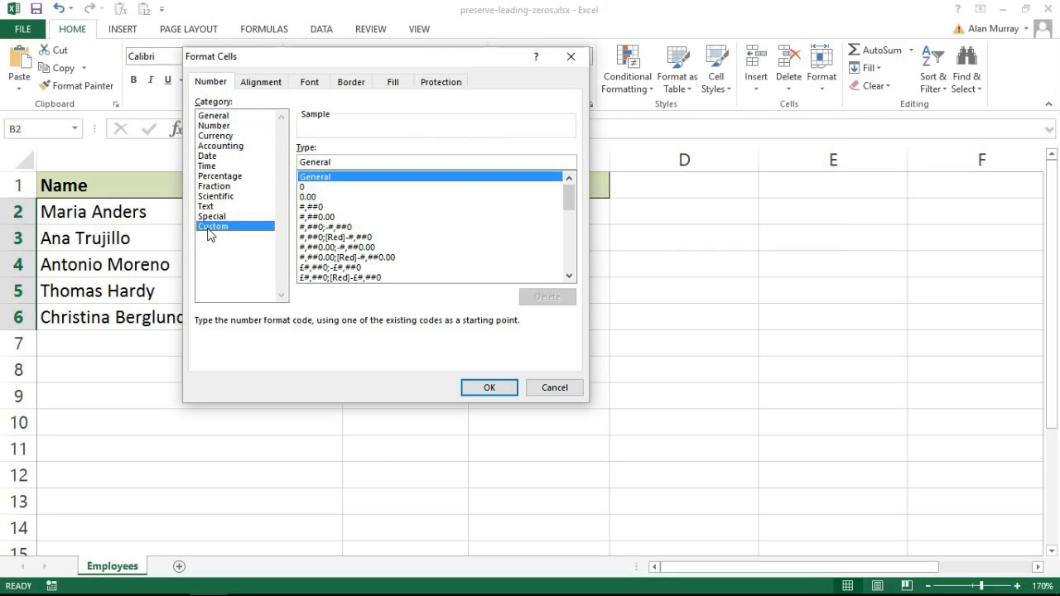
pyautogui.moveTo(306, 195)
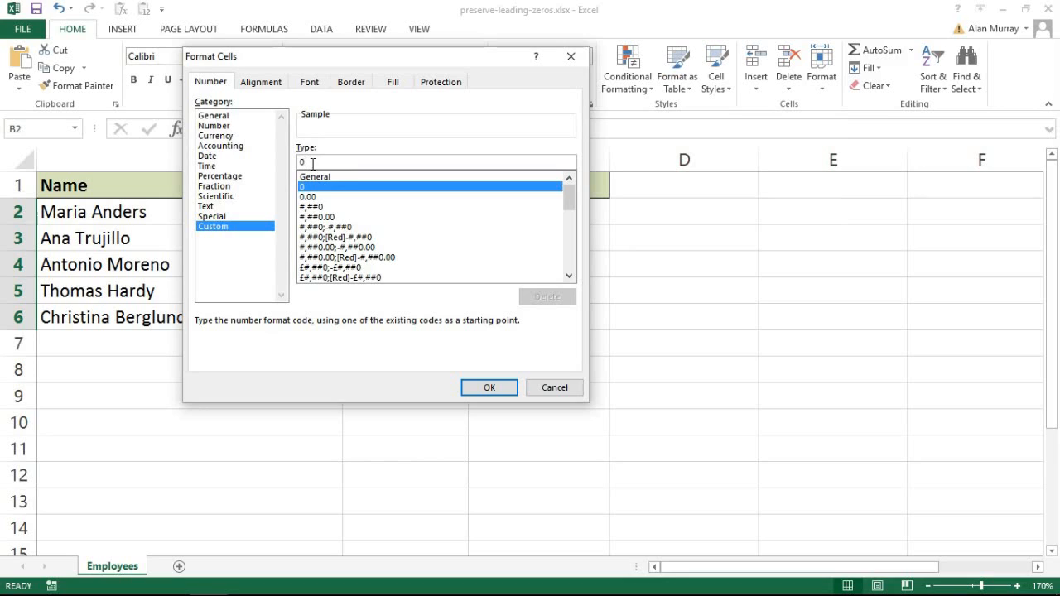
pyautogui.write('00')
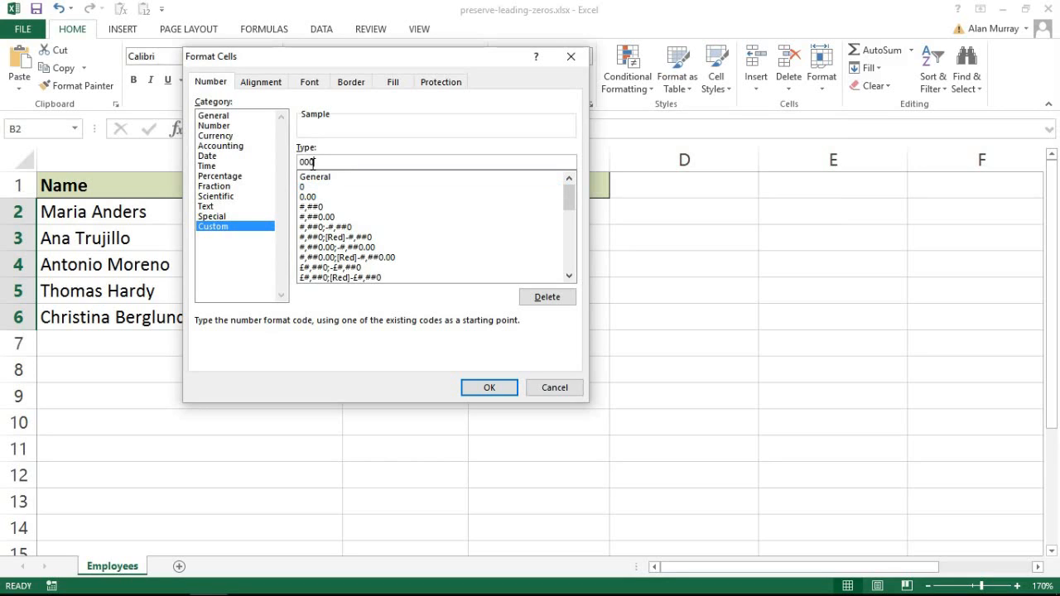
pyautogui.write('0')
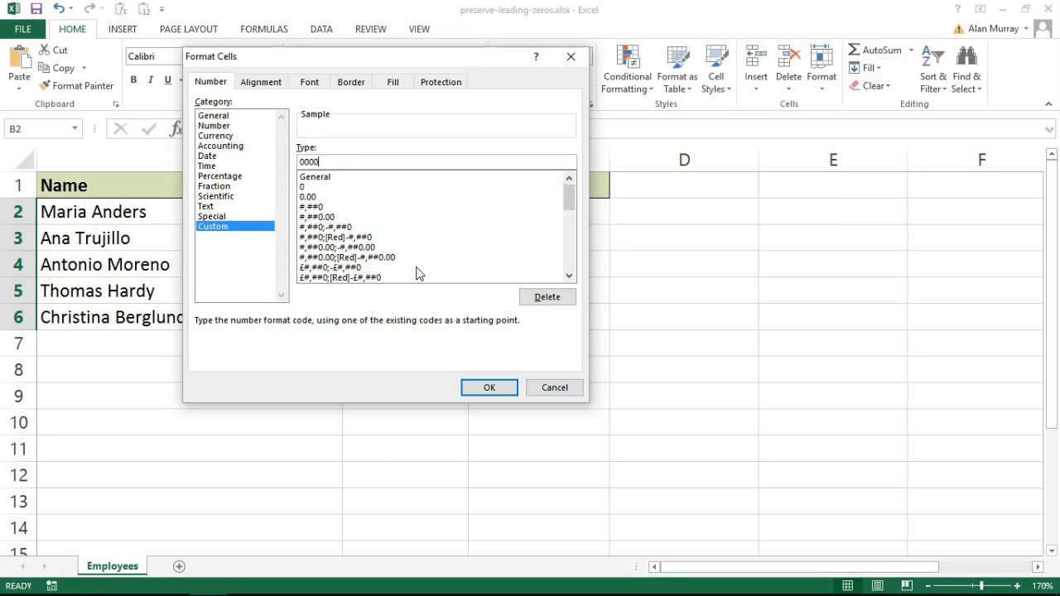
pyautogui.write('00')
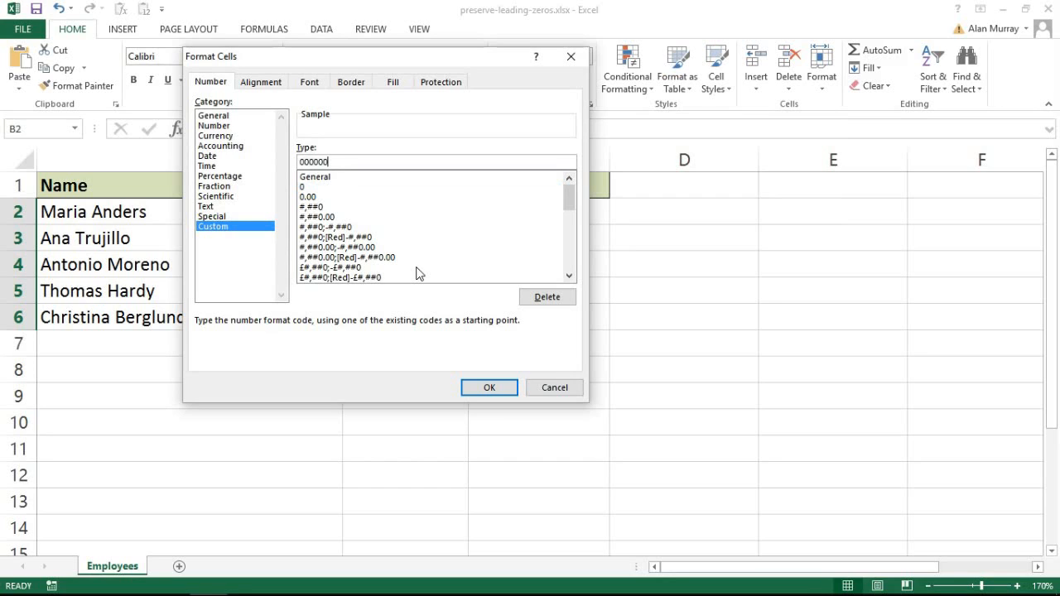
pyautogui.write('00')
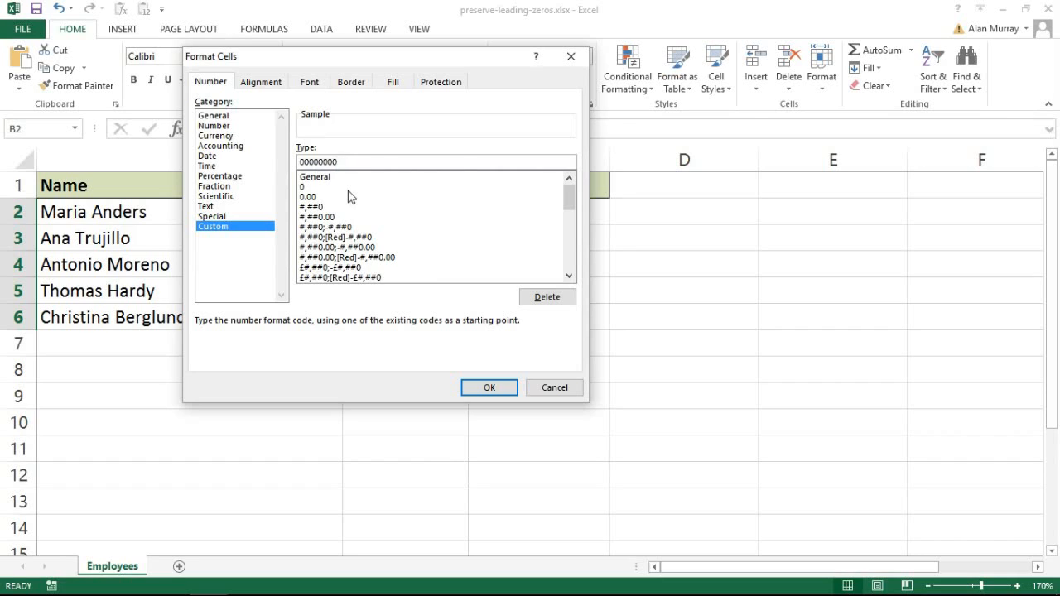
pyautogui.moveTo(437, 381)
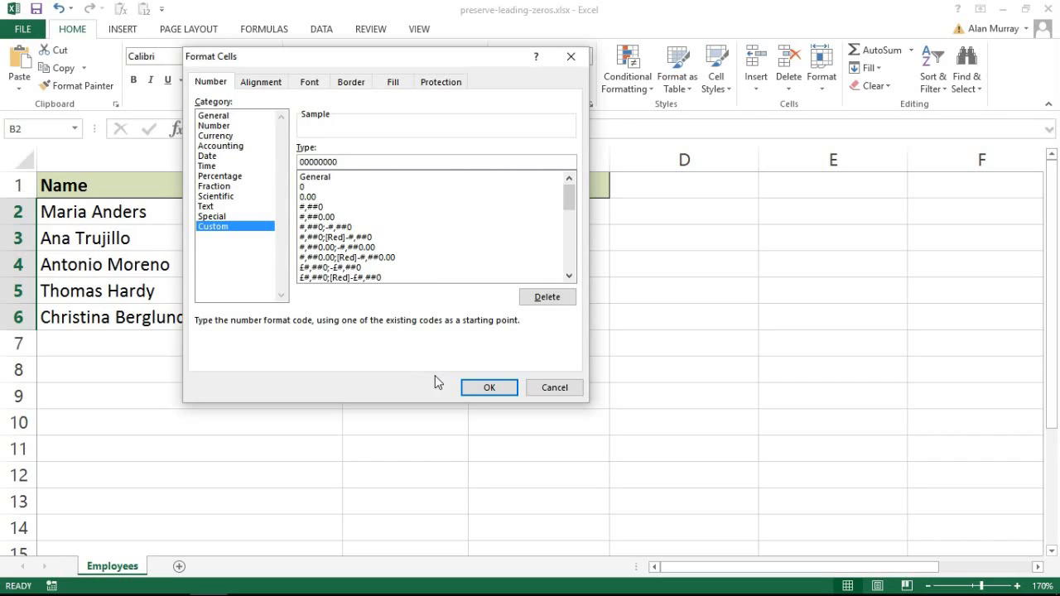
# Apply the eight-zero format and enter ID 00675835 for Maria Anders in B2
pyautogui.click(489, 388)
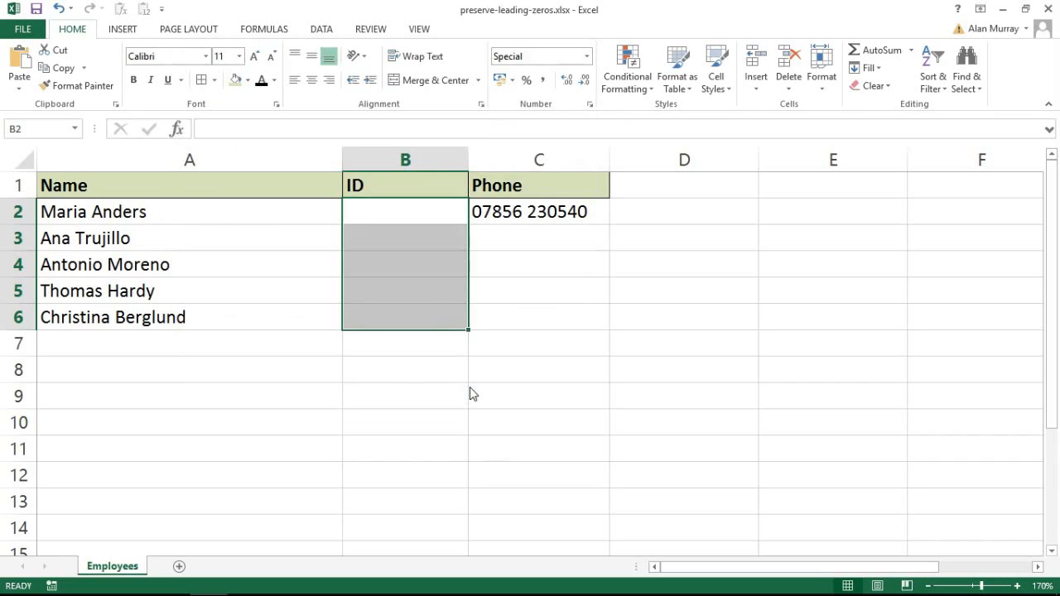
pyautogui.click(404, 212)
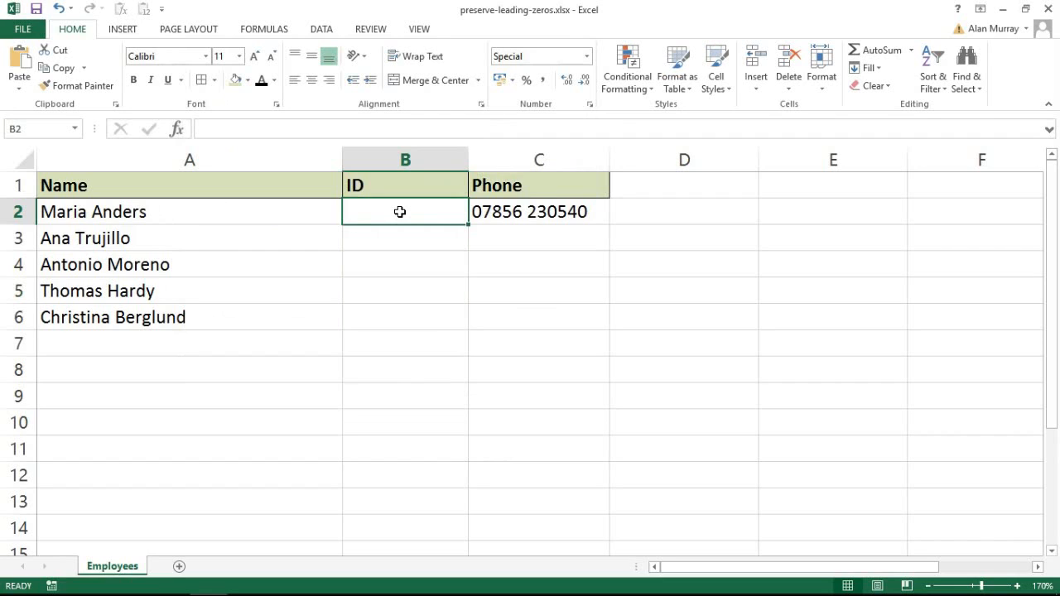
pyautogui.write('00675')
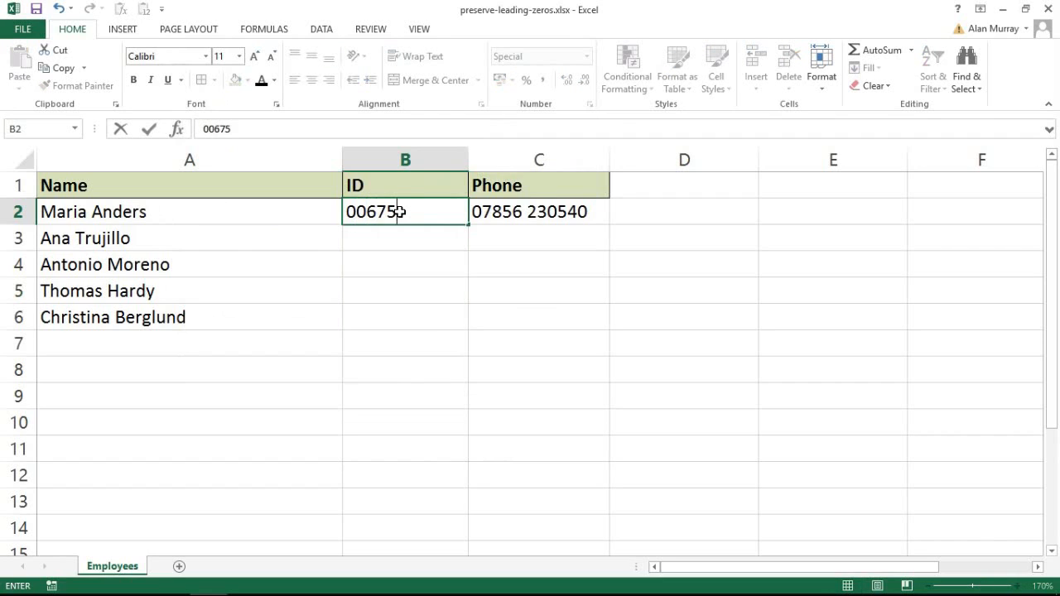
pyautogui.write('835')
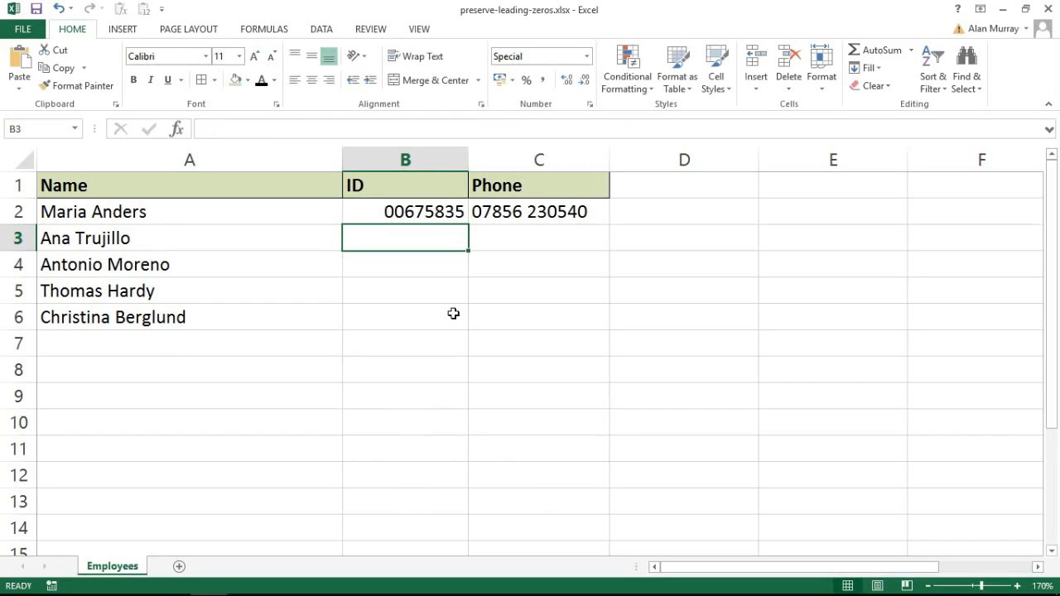
# Enter IDs 00000012 and 56473829 in B3 and B4, shown zero-padded to eight digits
pyautogui.write('01')
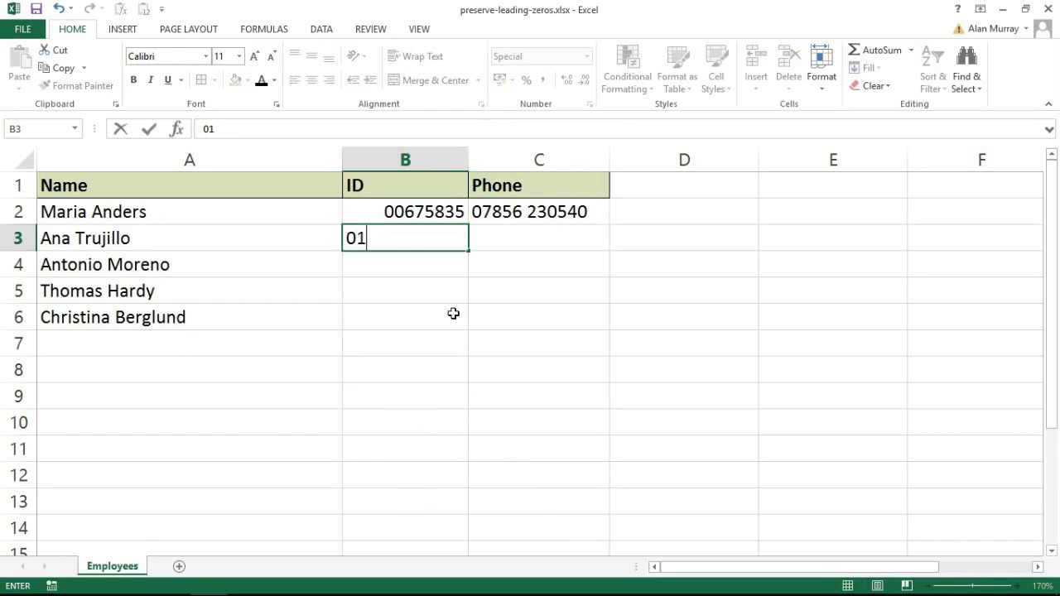
pyautogui.press('Return')
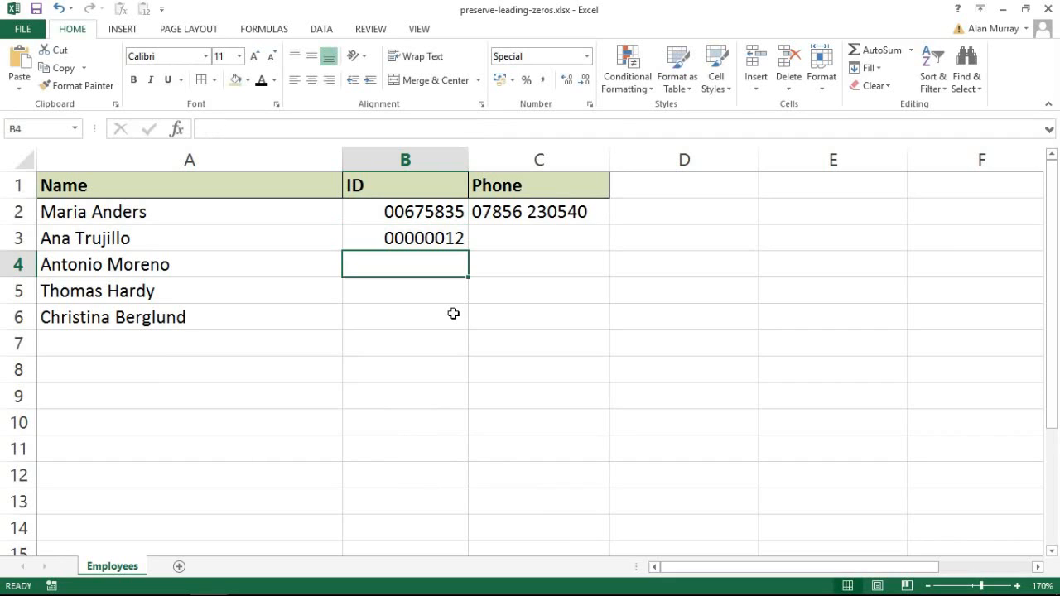
pyautogui.write('5647')
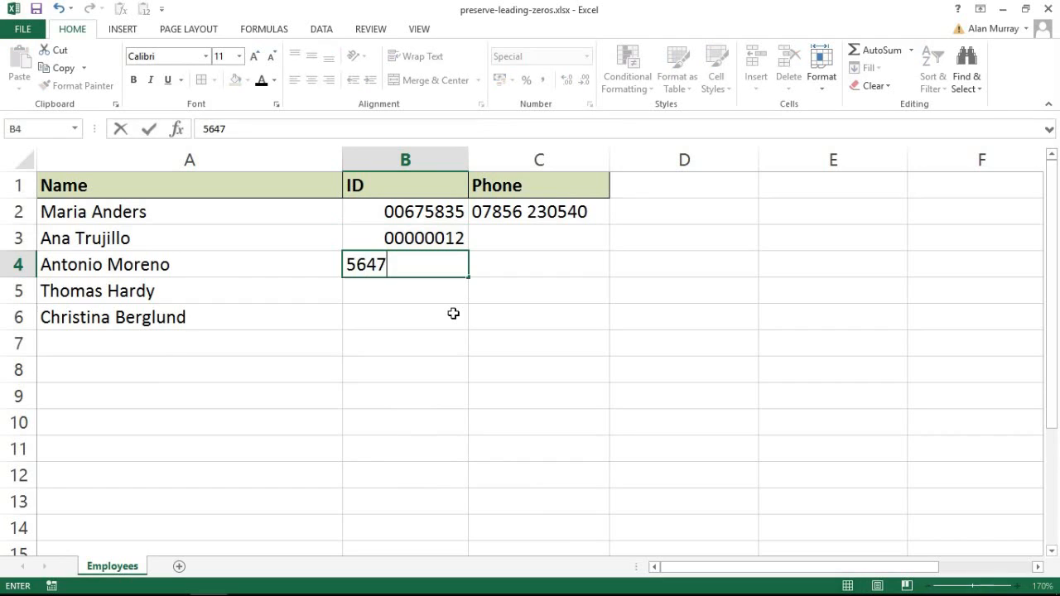
pyautogui.write('3829')
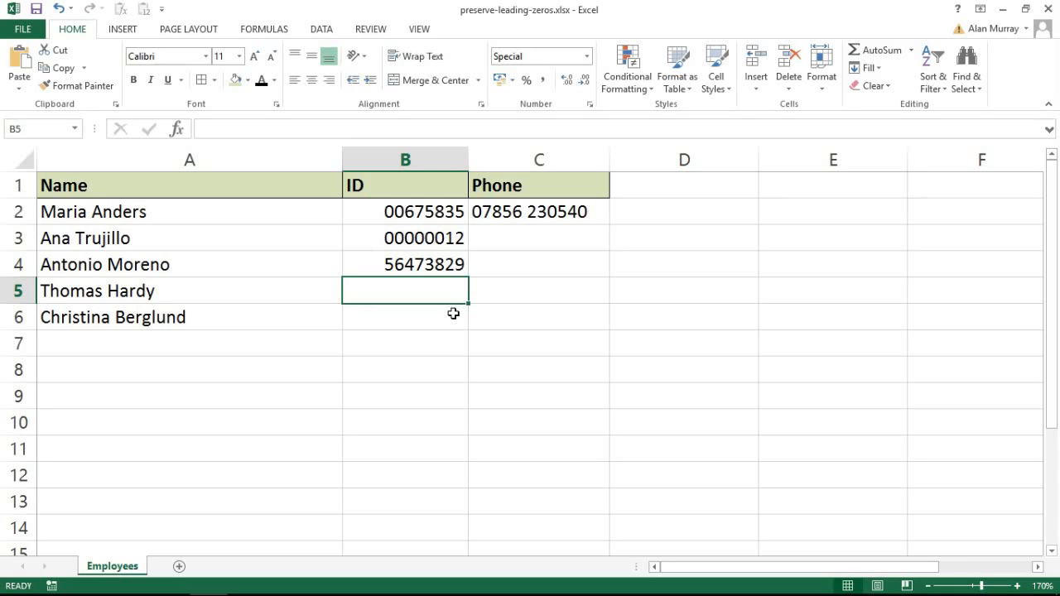
pyautogui.click(404, 212)
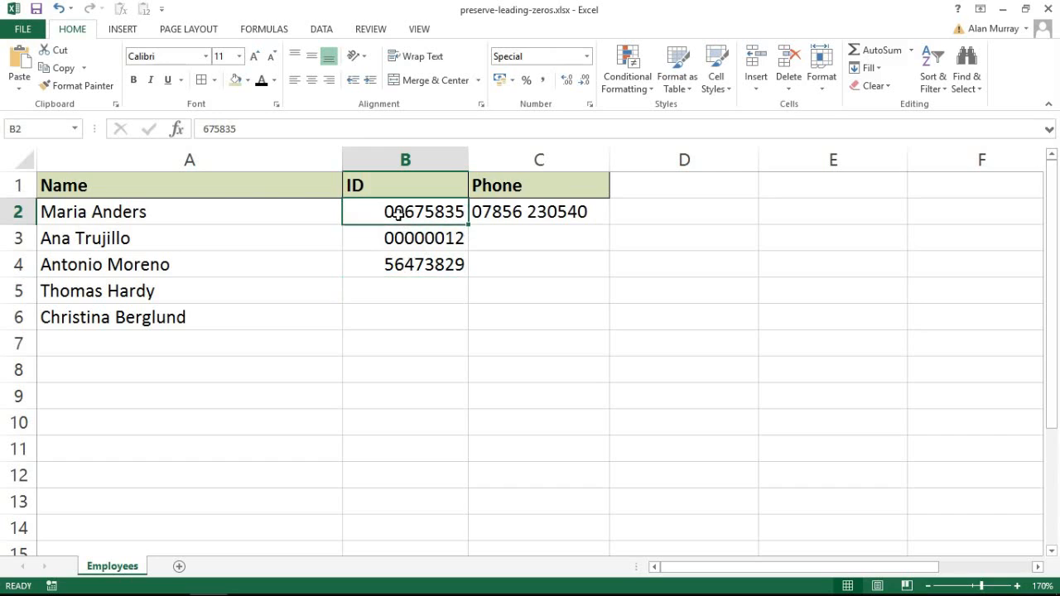
pyautogui.moveTo(405, 212); pyautogui.dragTo(404, 316)
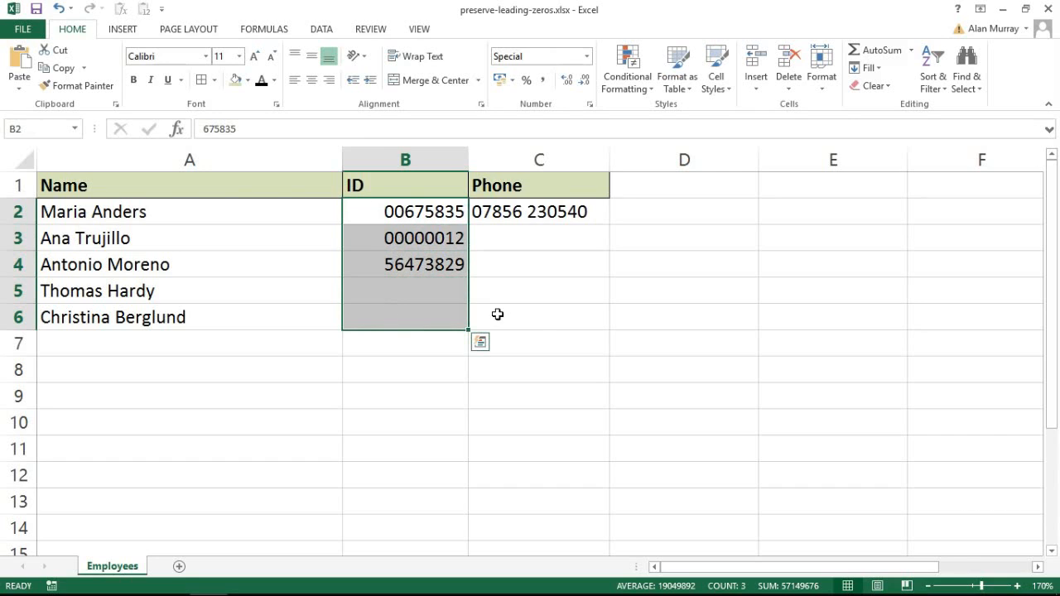
pyautogui.click(539, 343)
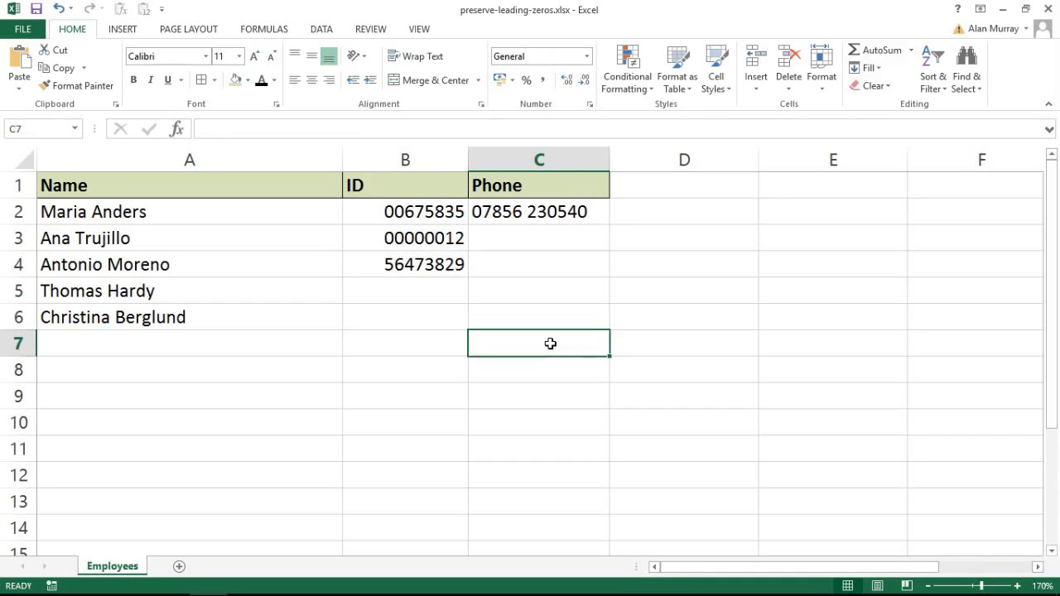